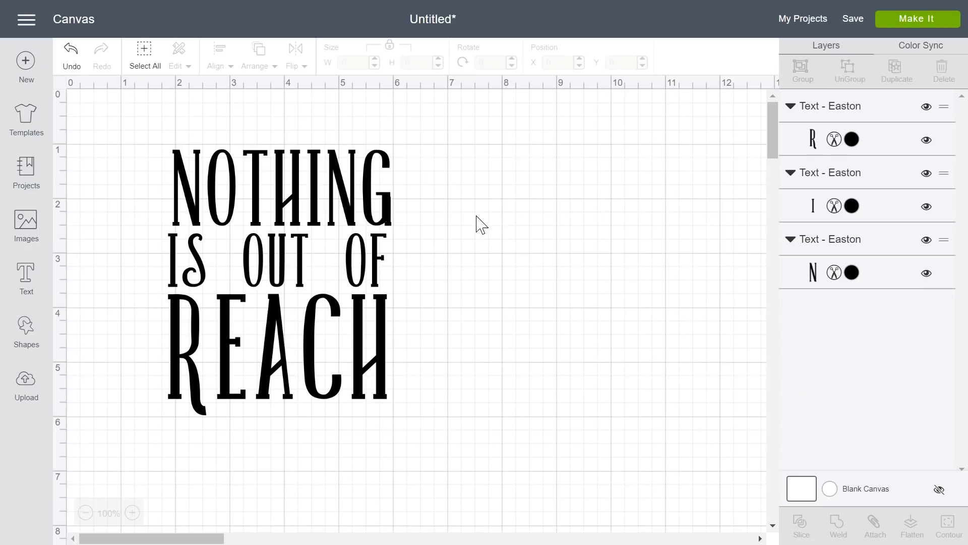
mouse_move(336, 181)
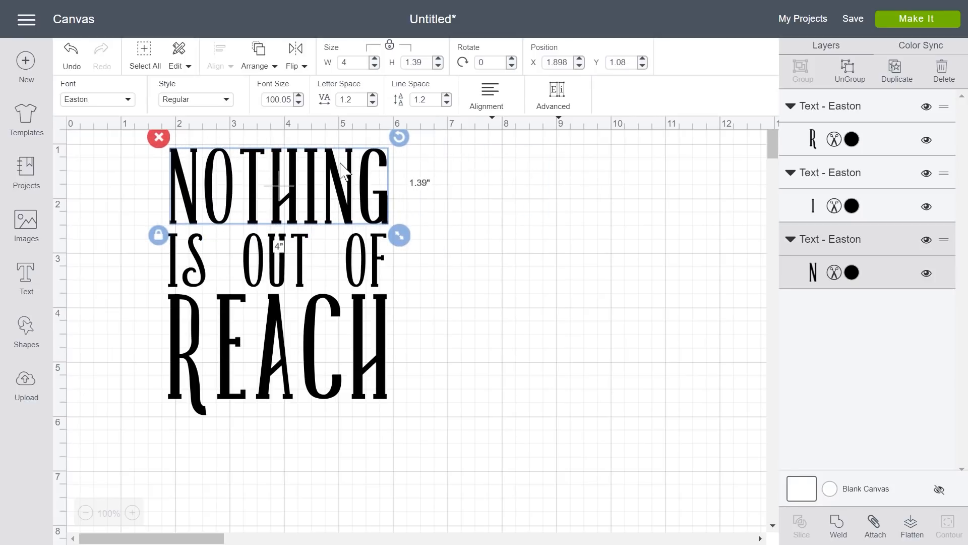
mouse_move(132, 178)
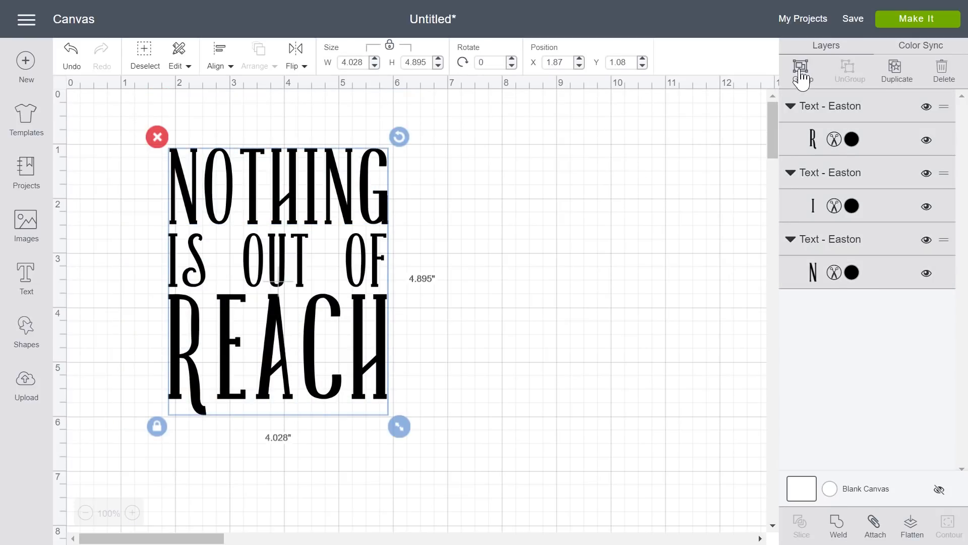
Step: Group the three quote text lines into one layer, about 4.49 × 5.45 inches
click(801, 70)
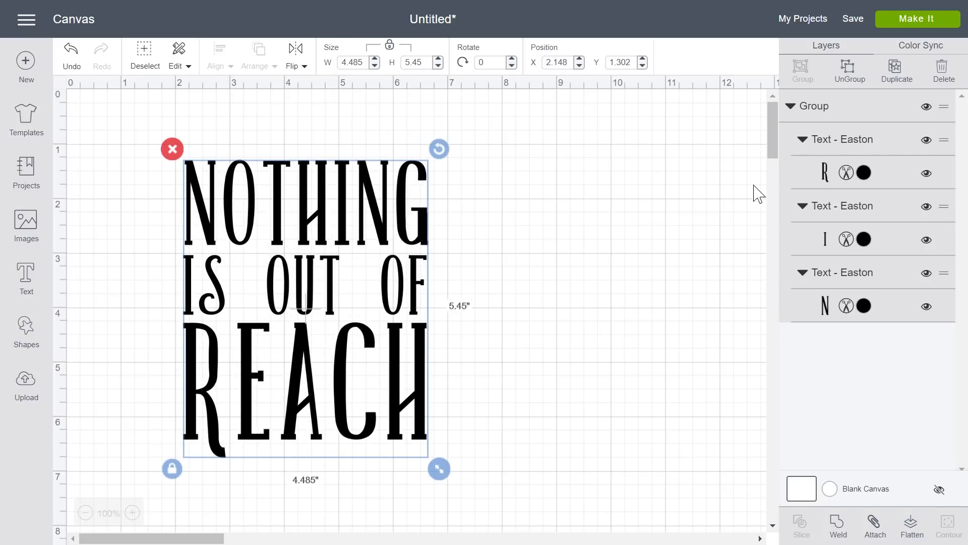
Step: Preview the quote on the 12 × 12 in. cut mat via Make It
click(917, 18)
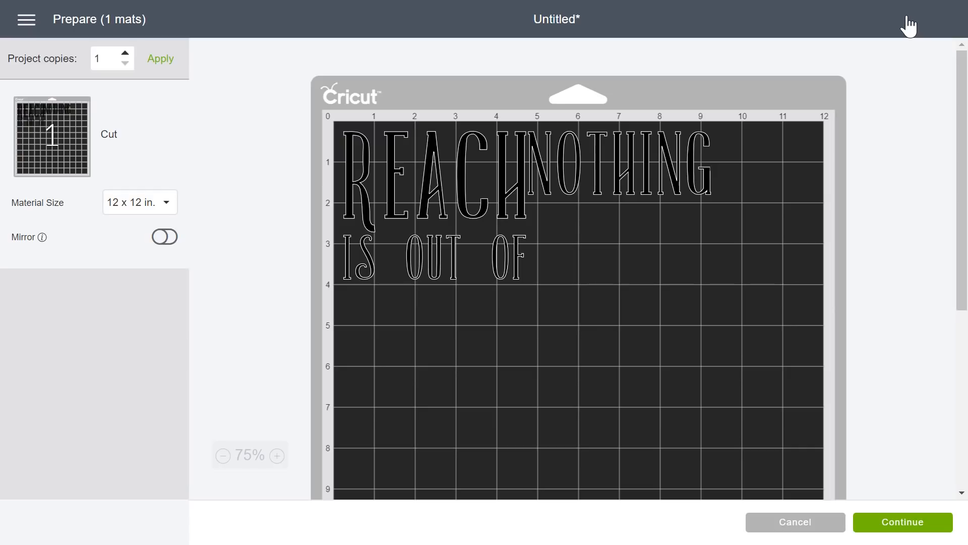
mouse_move(815, 534)
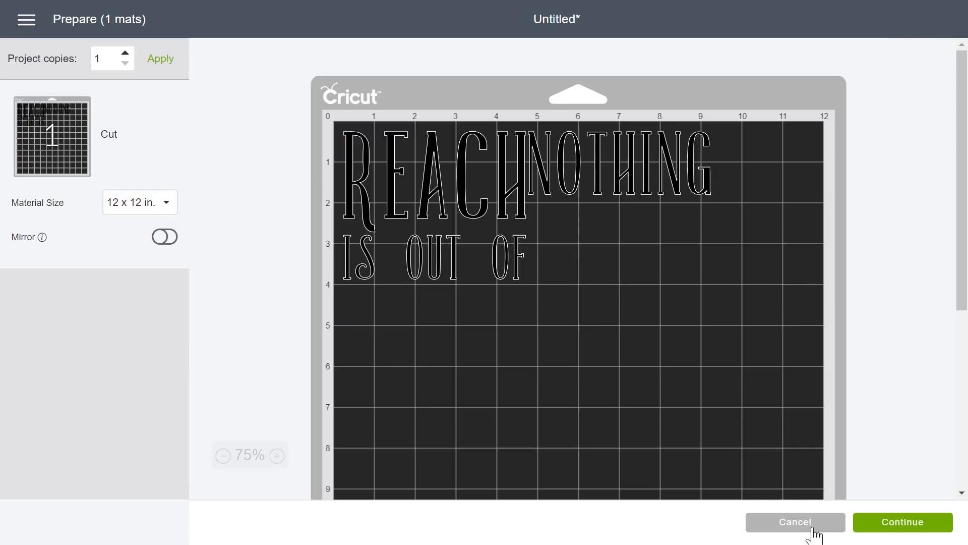
Step: Cancel the mat preview and attach the grouped quote on the canvas
click(796, 522)
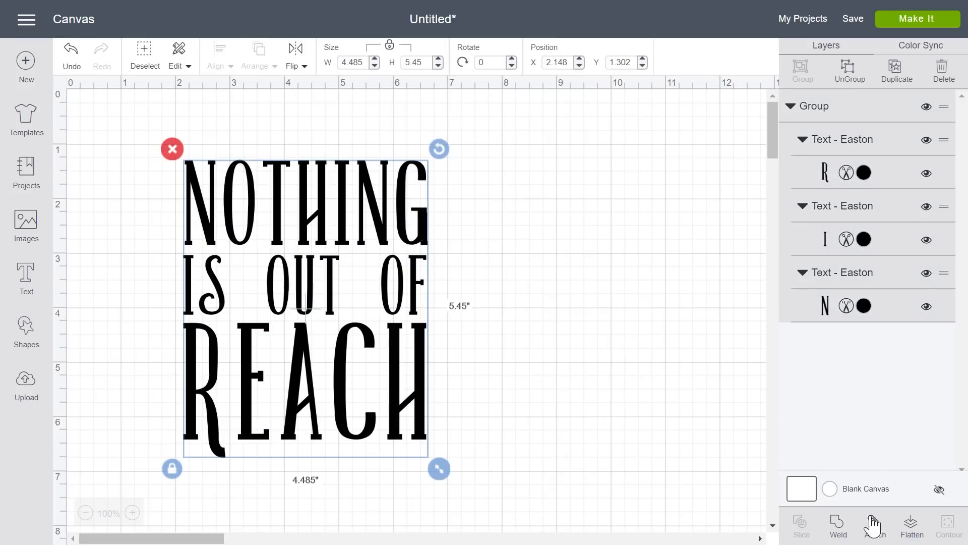
click(875, 525)
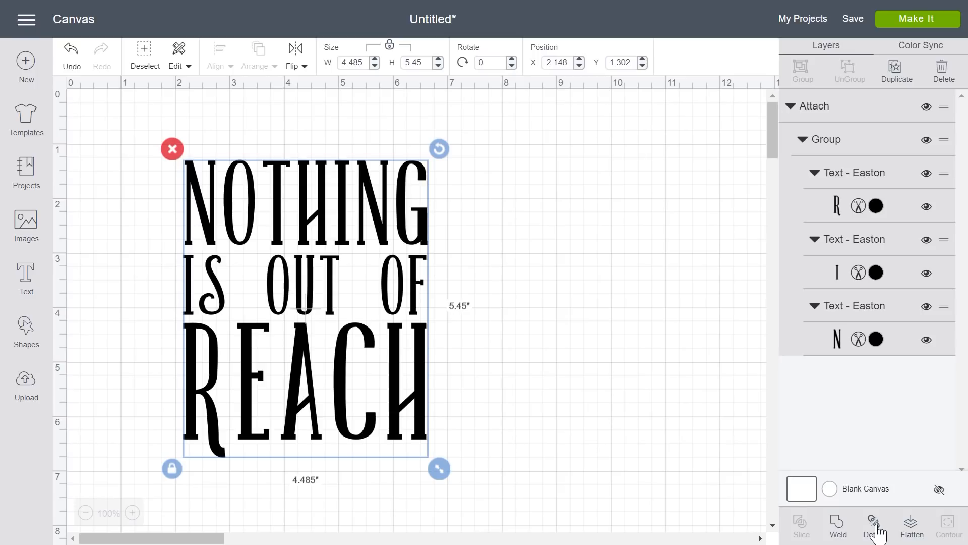